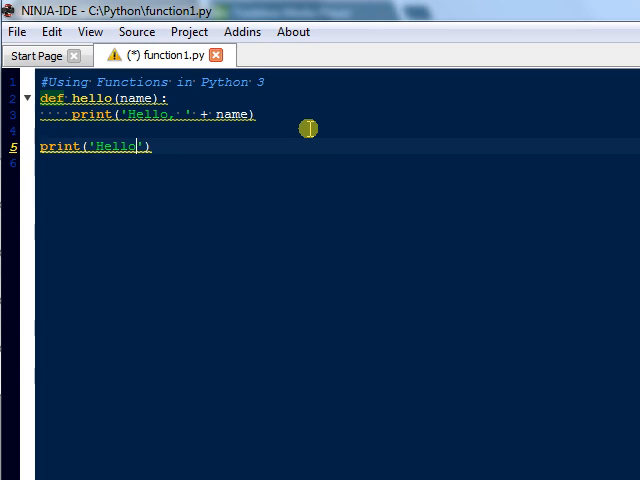
Add print('Say hello to Clark Kent'), ck = 'Superman' and hello(ck) below the function
{"action": "type", "text": "Say hello to Clark Kent"}
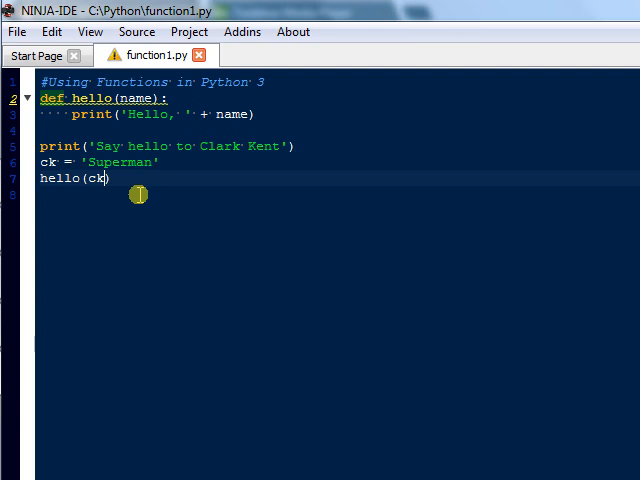
{"action": "mouse_move", "coordinate": [120, 167]}
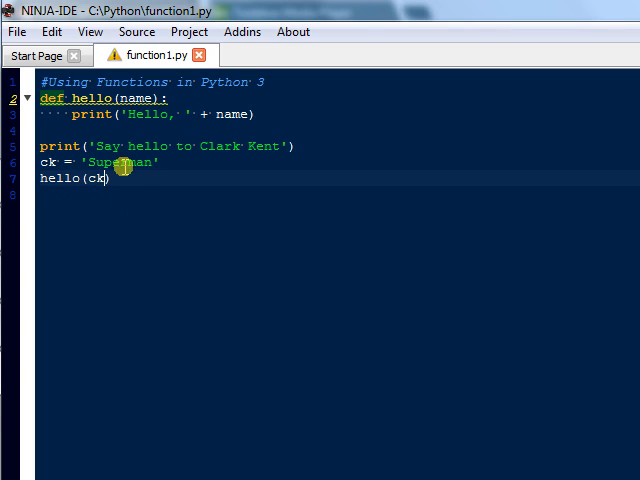
{"action": "key", "text": "Return"}
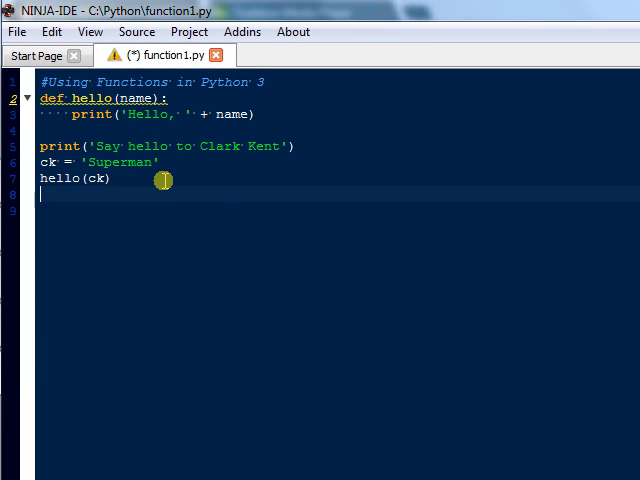
Add print('Lois Lane is Hot! Say Hello') and hello('Lois Lane'), then begin a new def
{"action": "type", "text": "print('Lois Lane is Ho"}
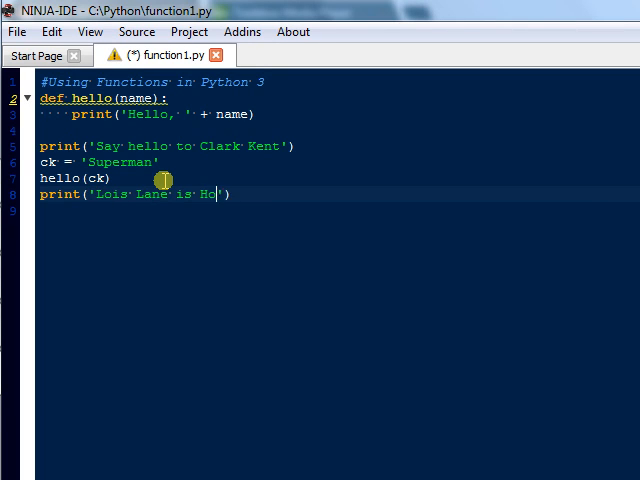
{"action": "type", "text": "t! Say Hello"}
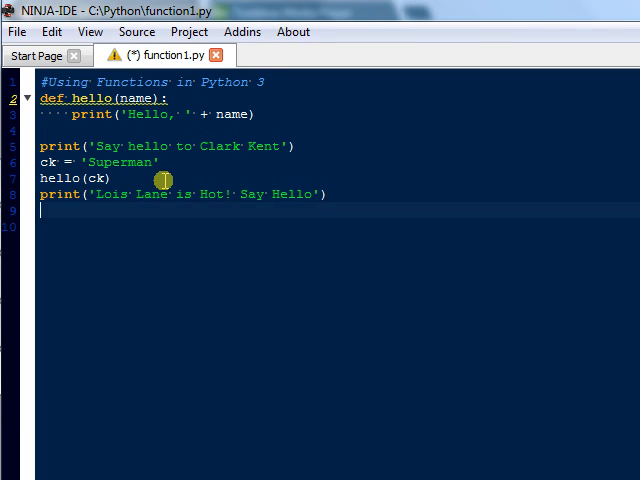
{"action": "type", "text": "hello('Lois Lane"}
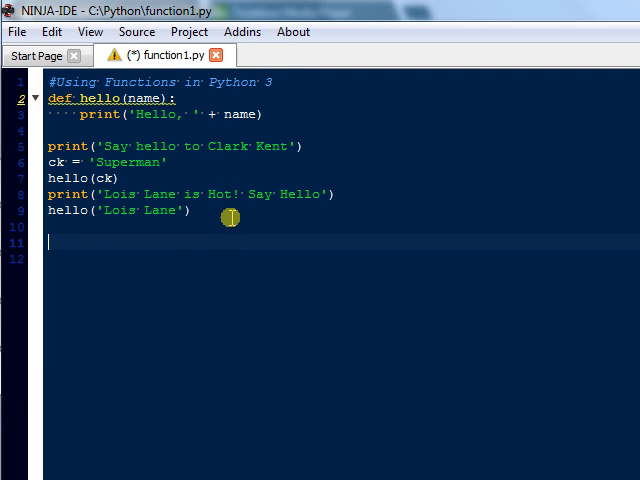
{"action": "type", "text": "def"}
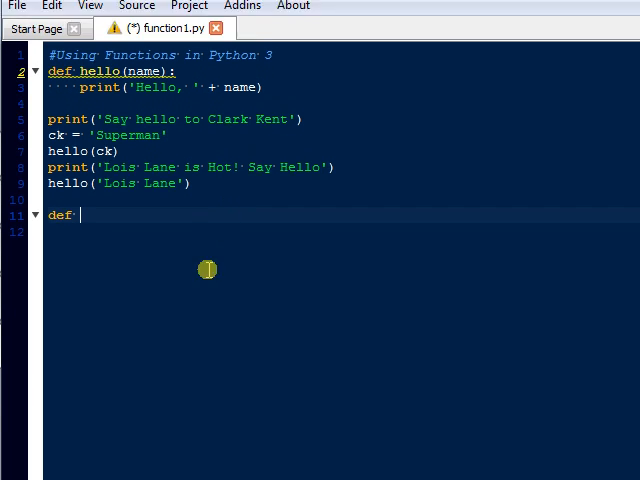
Write def smallville(a, b) with dp = a + b, return dp, and a print() #break line
{"action": "type", "text": "smallville ():"}
{"action": "left_click", "coordinate": [342, 231]}
{"action": "type", "text": "dp ="}
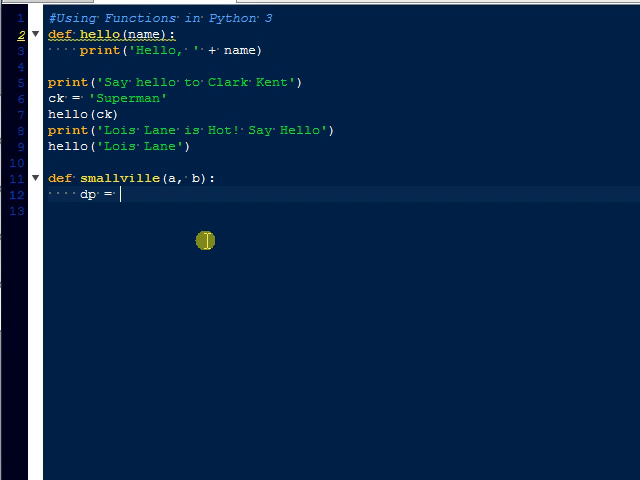
{"action": "type", "text": "a + b"}
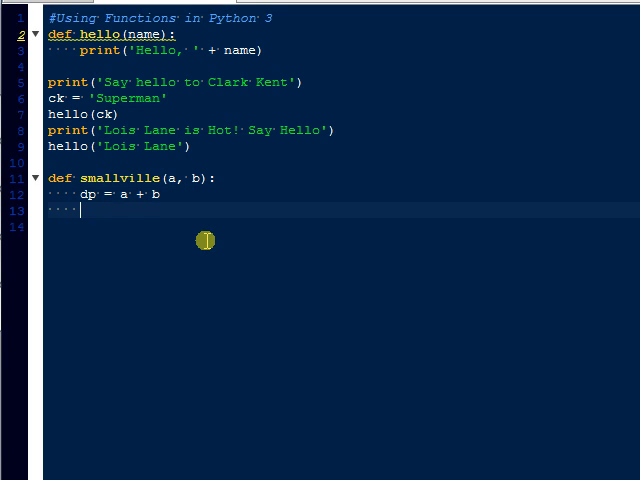
{"action": "type", "text": "return dp"}
{"action": "type", "text": "print('R')"}
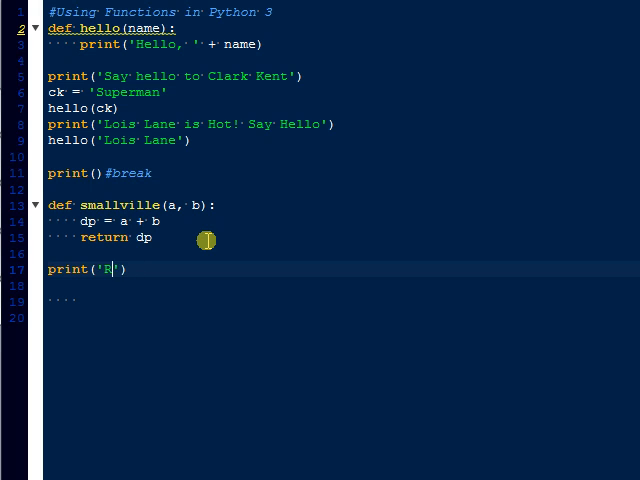
Remove a stray letter and print the title 'PIN Number Generator'
{"action": "key", "text": "Backspace"}
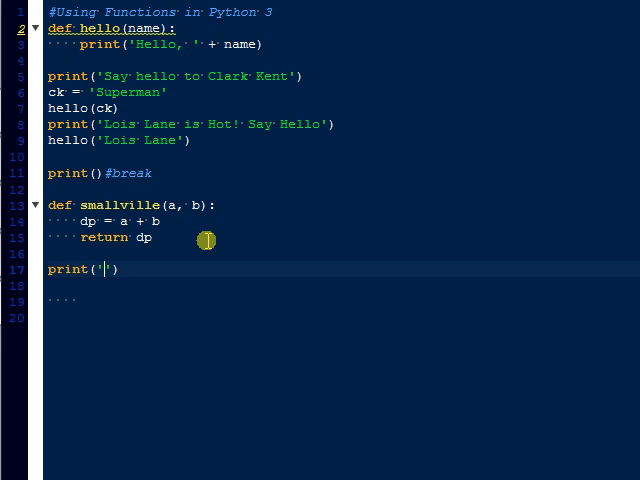
{"action": "type", "text": "PIN Number"}
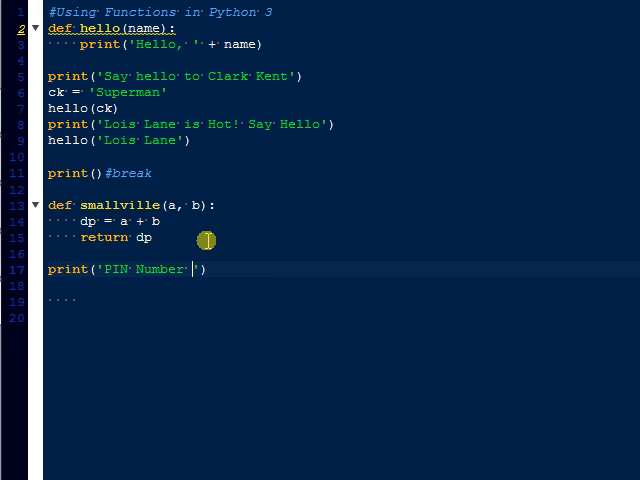
{"action": "type", "text": "Generator"}
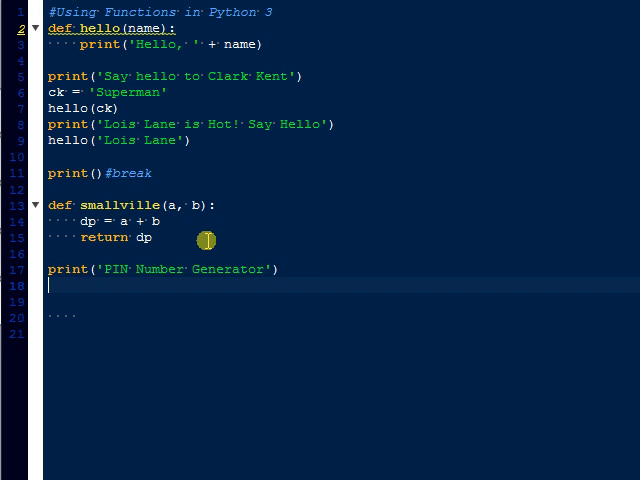
Print the question 'How many episodes of Smallville were on TV?'
{"action": "type", "text": "print ("}
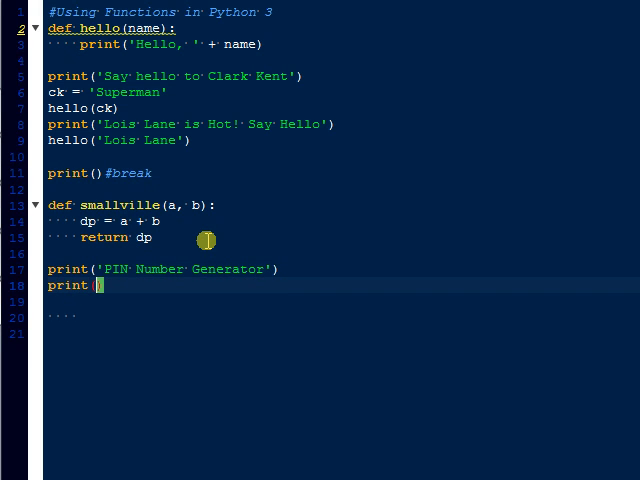
{"action": "type", "text": "('')"}
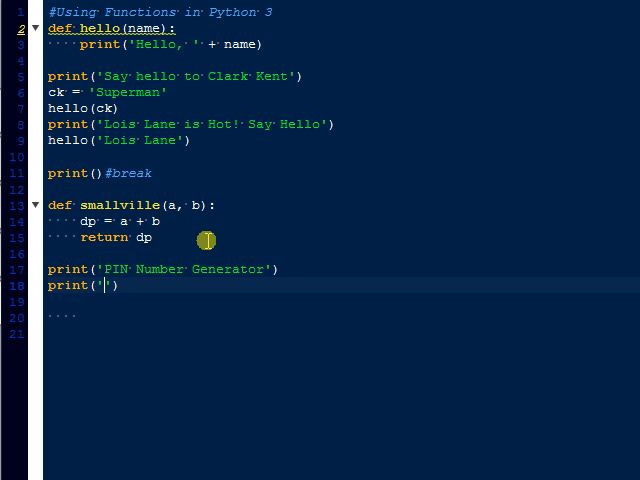
{"action": "type", "text": "How many"}
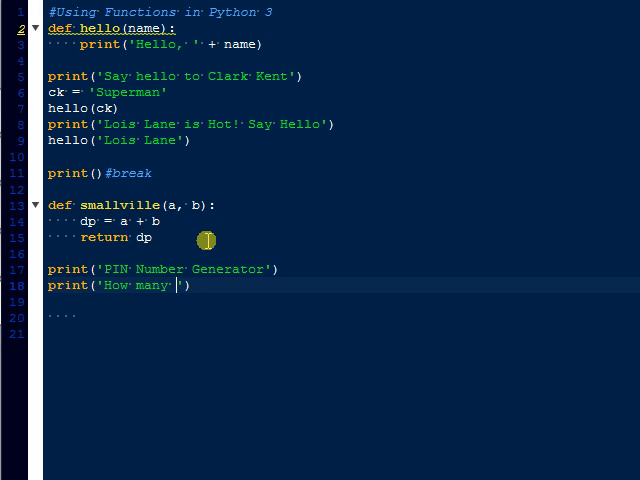
{"action": "type", "text": "episodes of Smallville were on TV?"}
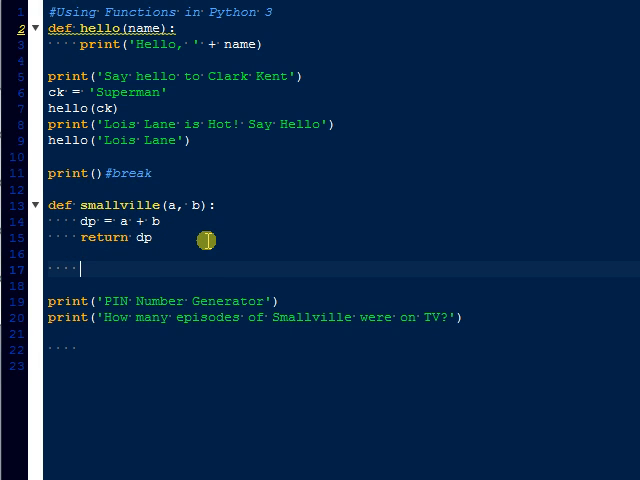
{"action": "type", "text": "print(smallville(3, 4"}
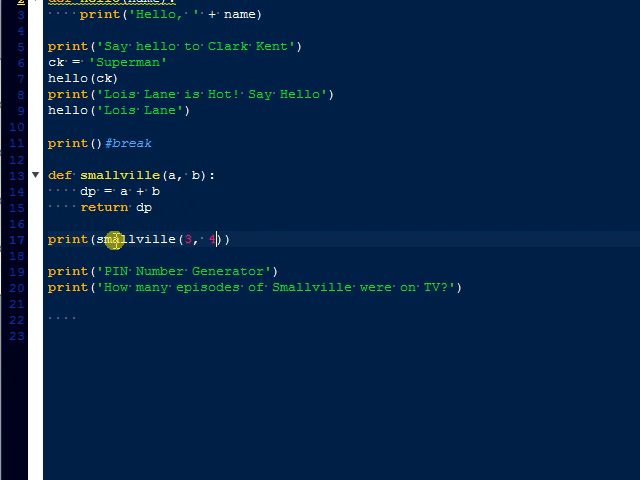
Add print(smallville(3, 4)) after the function and run the script with F5
{"action": "key", "text": "F5"}
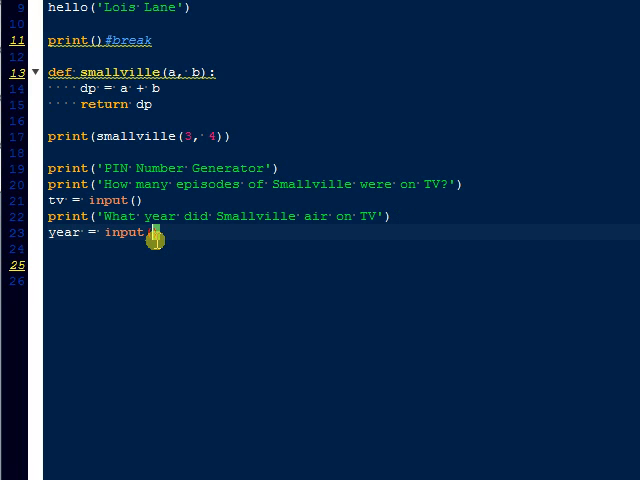
Add tv = input(), the 'What year did Smallville air on TV' prompt, and year = input()
{"action": "key", "text": "enter"}
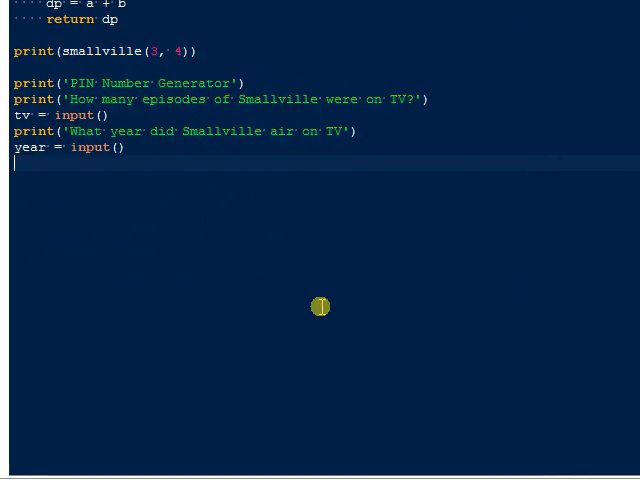
Write print('Your two entries were: ' + (smallville(tv, year))) on the last line
{"action": "type", "text": "print('Your ')"}
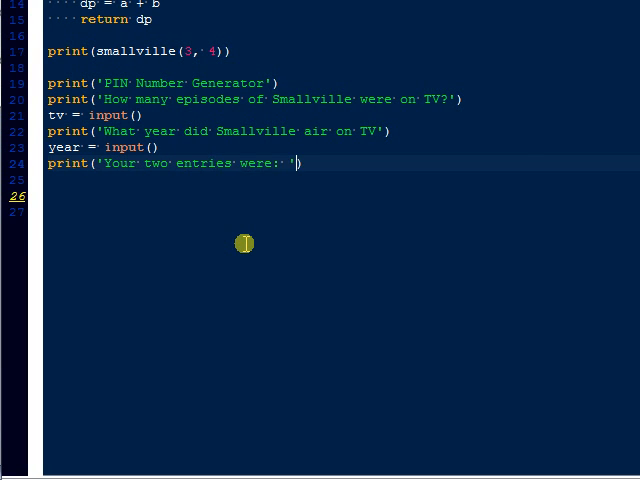
{"action": "type", "text": "'"}
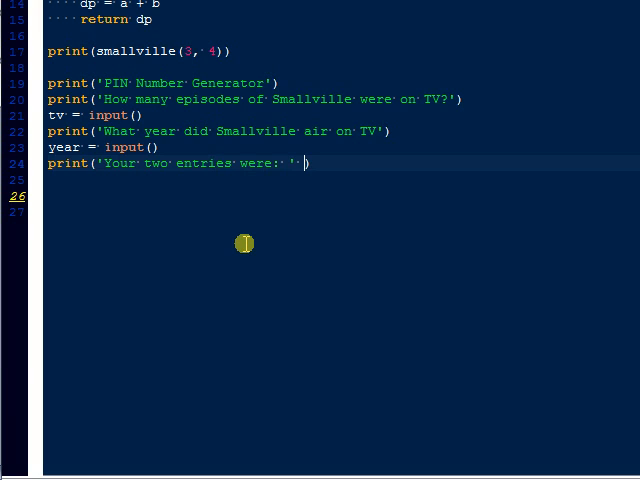
{"action": "type", "text": "(small)"}
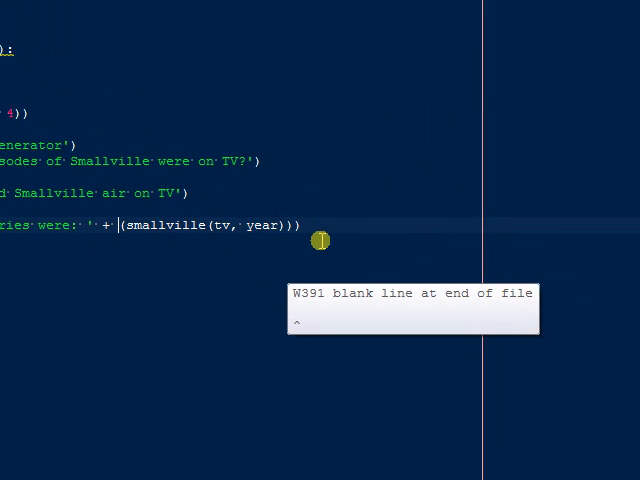
{"action": "left_click", "coordinate": [188, 32]}
{"action": "type", "text": "tvn"}
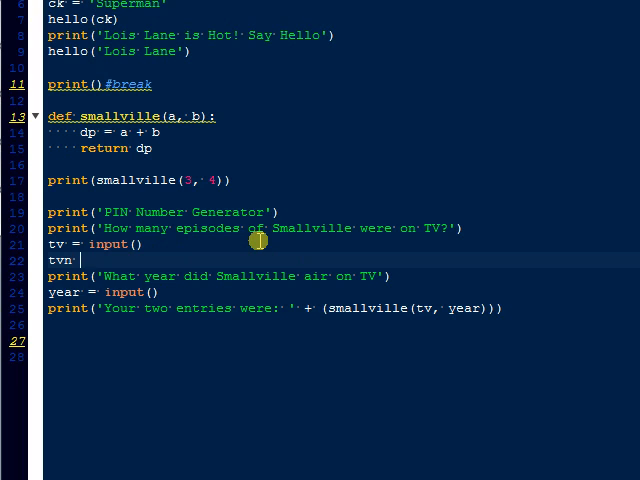
Convert the answers to integers with tvn = int(tv) and yearn = int(year)
{"action": "type", "text": "= int"}
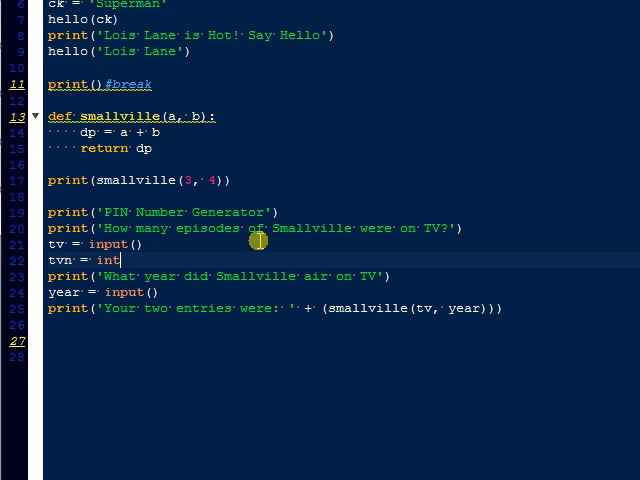
{"action": "type", "text": "(tv"}
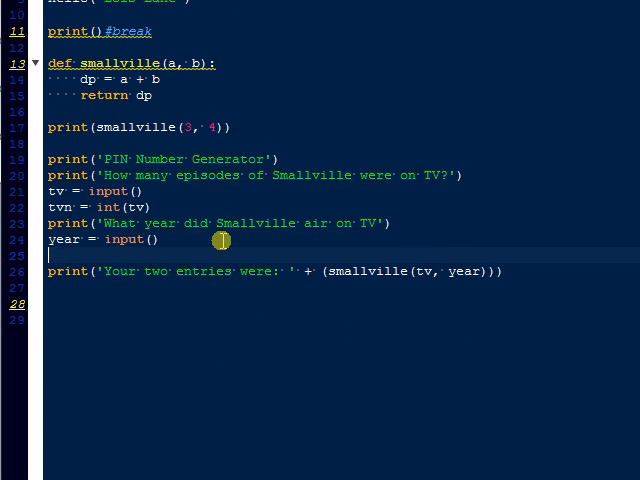
{"action": "type", "text": "yearn = int(year"}
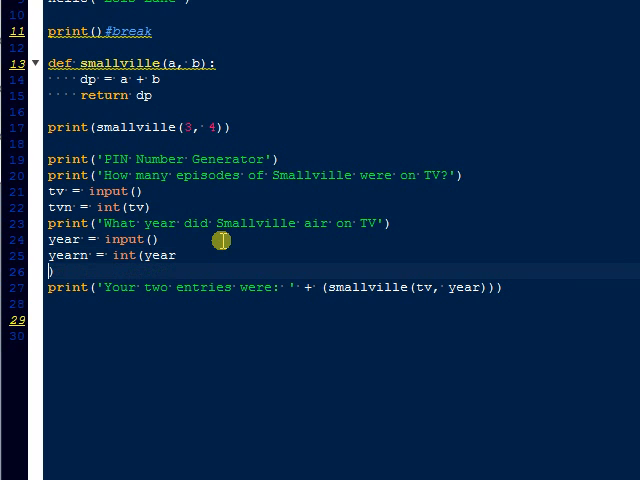
{"action": "type", "text": ")"}
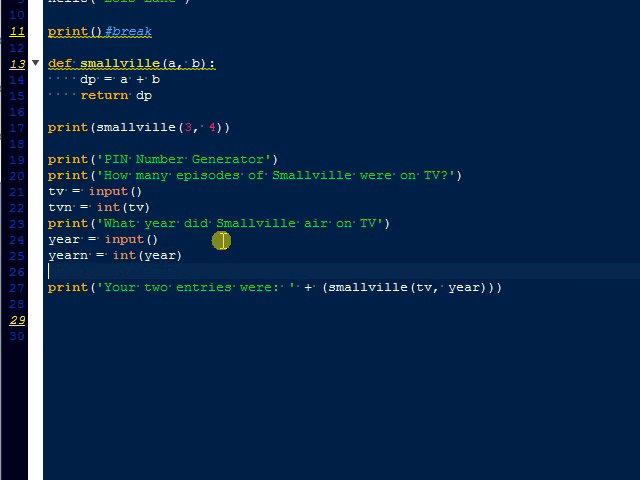
Compute pin = tvn * yearn, convert pin to str, and start the pin-number print
{"action": "type", "text": "pin"}
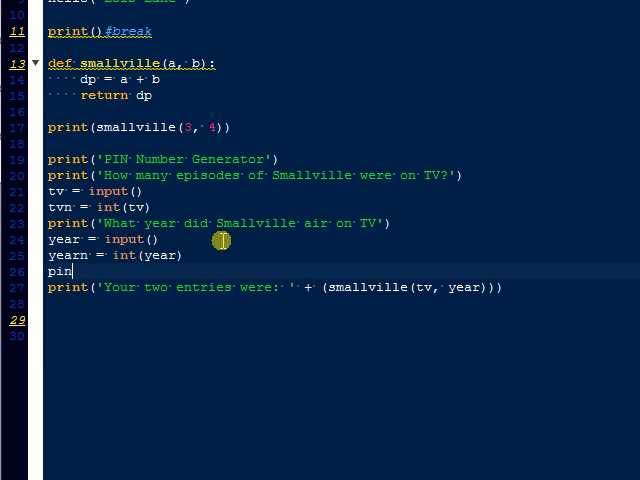
{"action": "type", "text": "= tvn"}
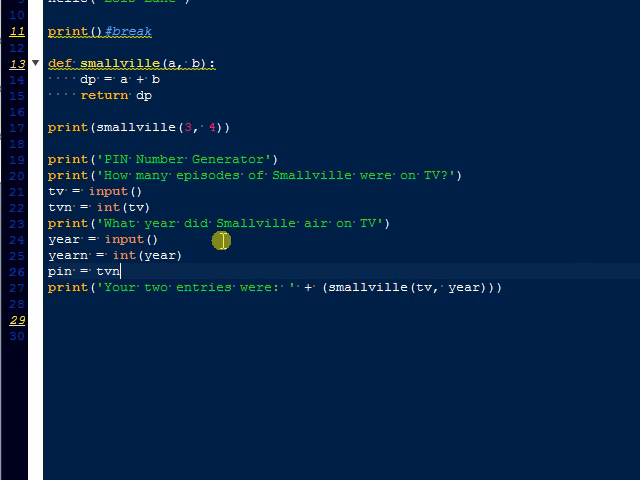
{"action": "type", "text": "+"}
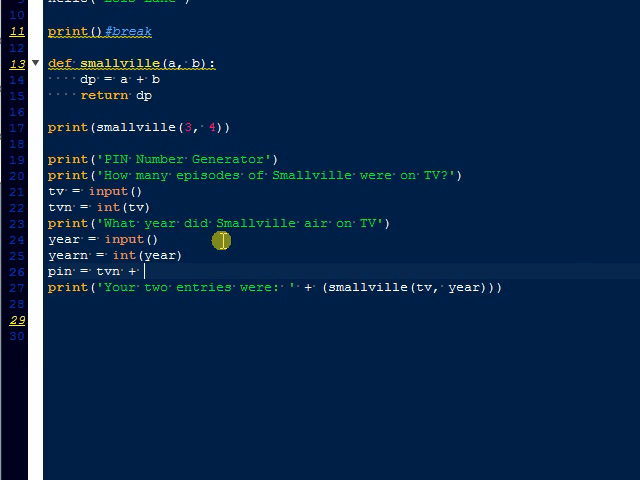
{"action": "type", "text": "yearn"}
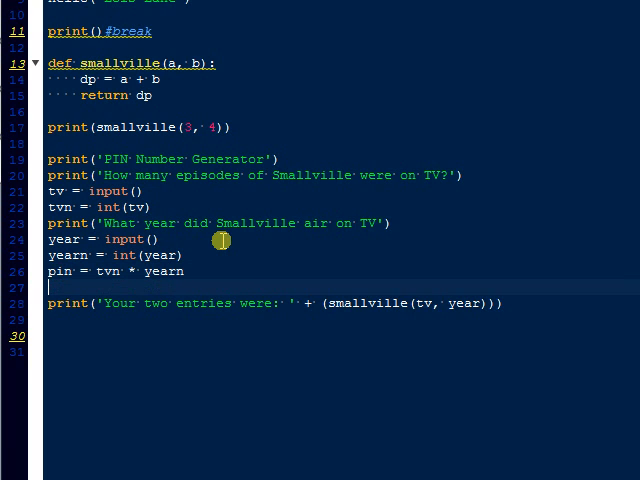
{"action": "type", "text": "pin = str("}
{"action": "left_click", "coordinate": [342, 319]}
{"action": "type", "text": "print('Your "}
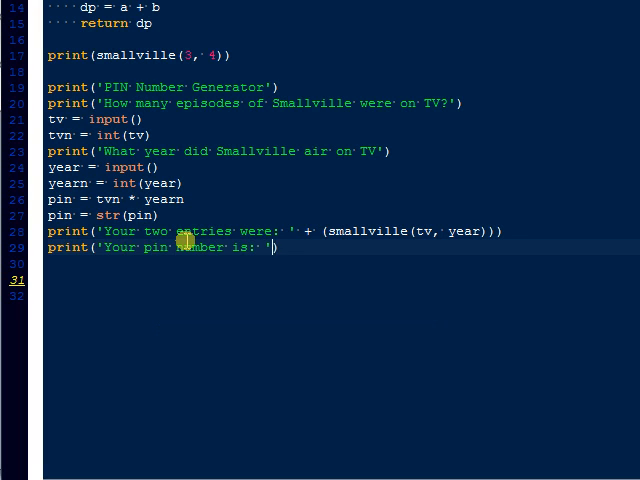
{"action": "type", "text": "pi"}
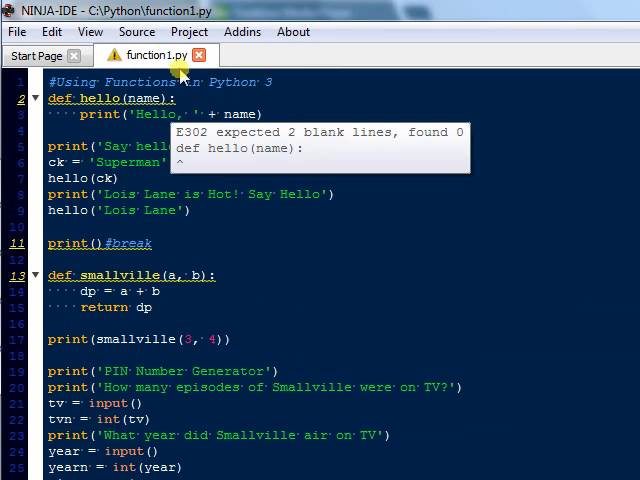
Run the script with 217 episodes and year 2001, producing pin 434217
{"action": "left_click", "coordinate": [43, 137]}
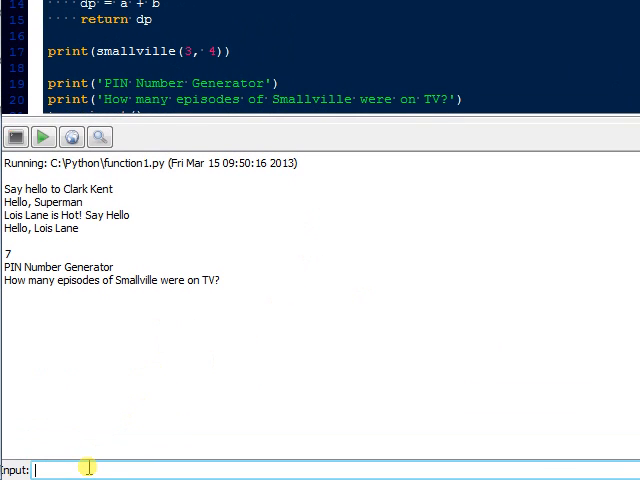
{"action": "type", "text": "217"}
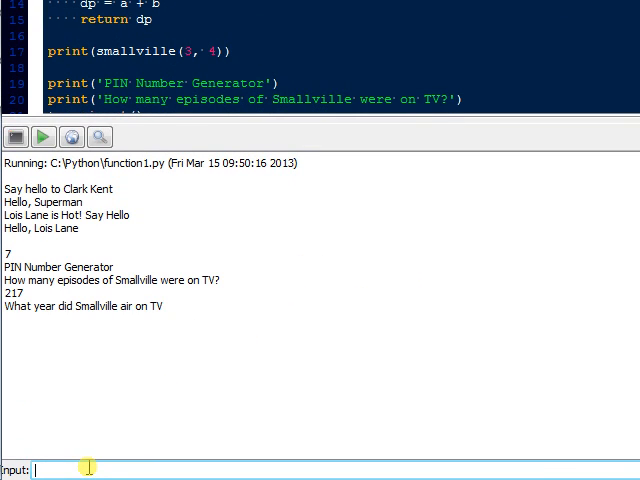
{"action": "type", "text": "20"}
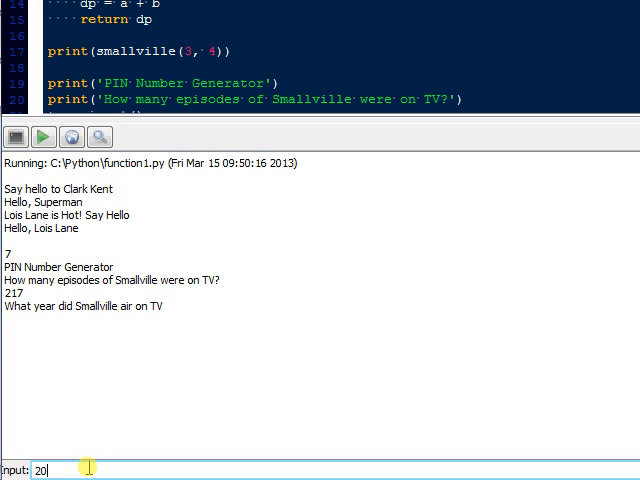
{"action": "key", "text": "Return"}
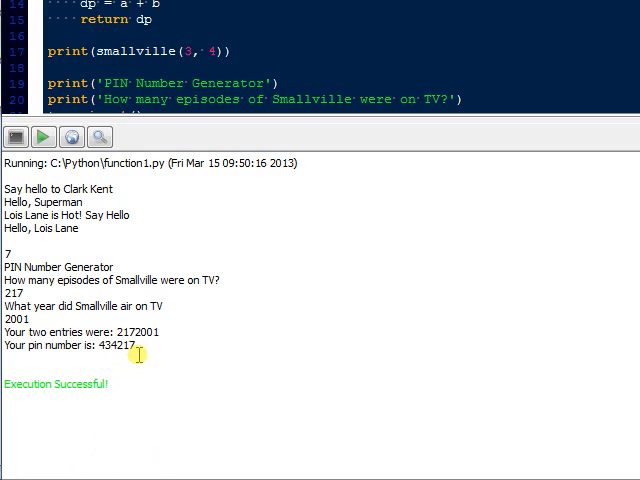